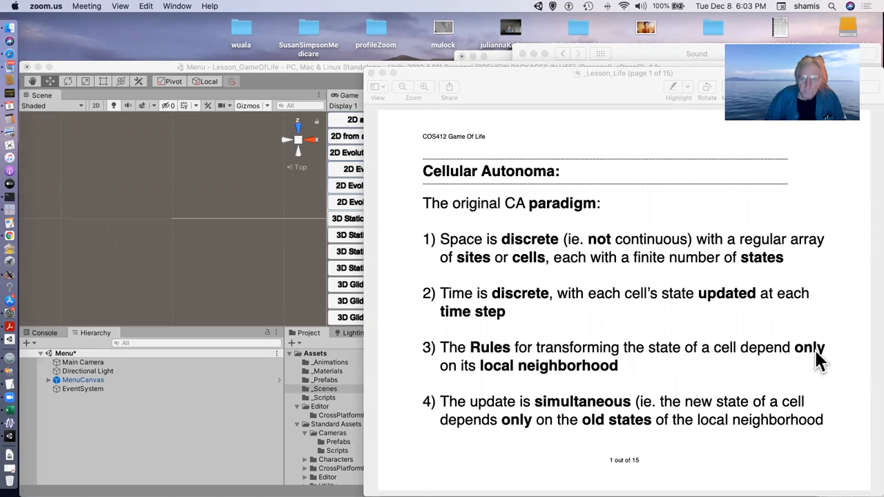
Bring the Game of Life lesson slides in Preview to the front.
click(622, 73)
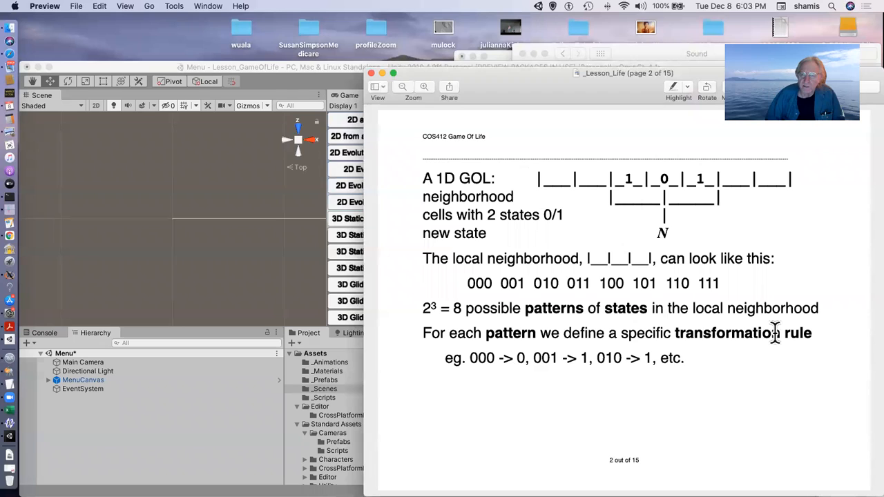
mouse_move(707, 243)
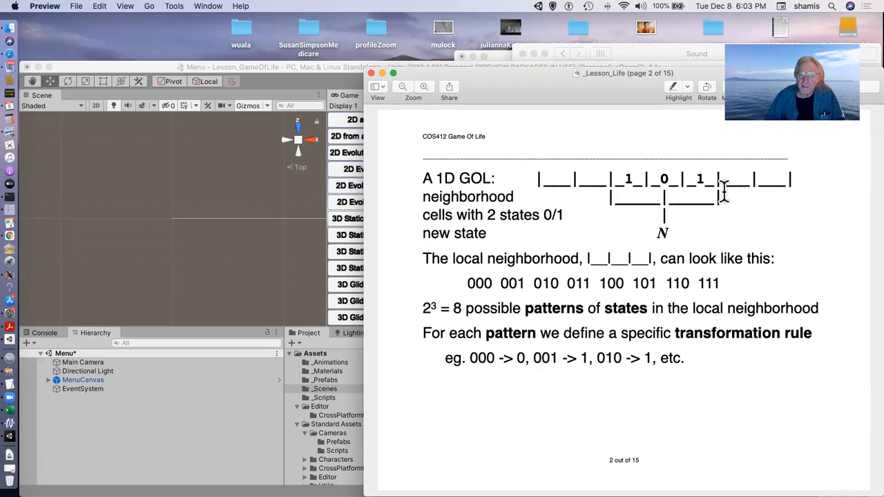
mouse_move(675, 238)
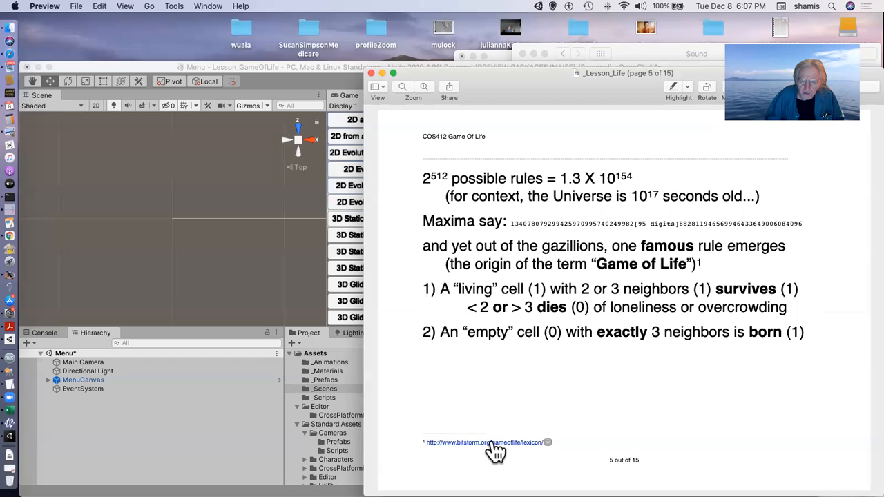
Open the bitstorm.org Life Lexicon footnote link and browse entries 101, 119P4H1V0, 1-2-3.
click(486, 442)
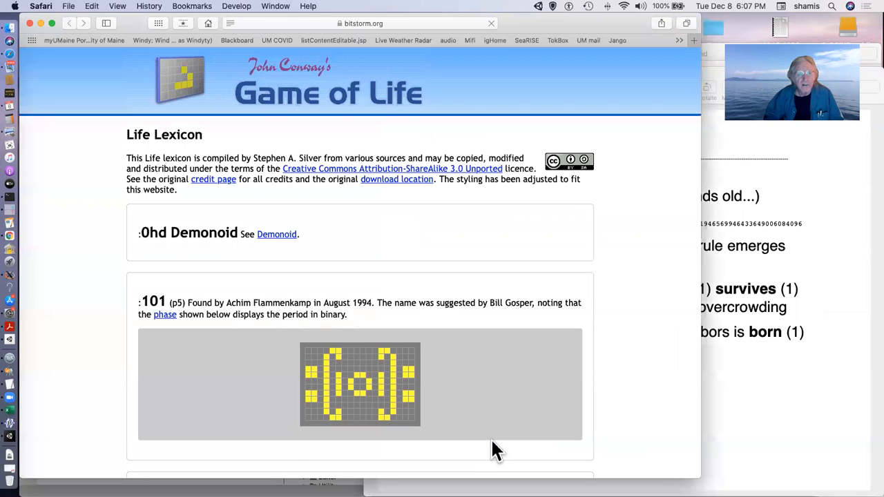
scroll(down, 3)
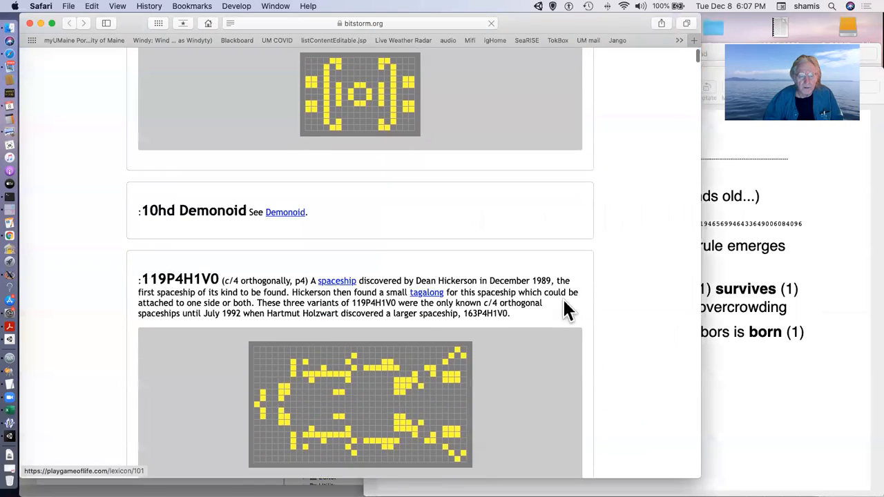
scroll(down, 3)
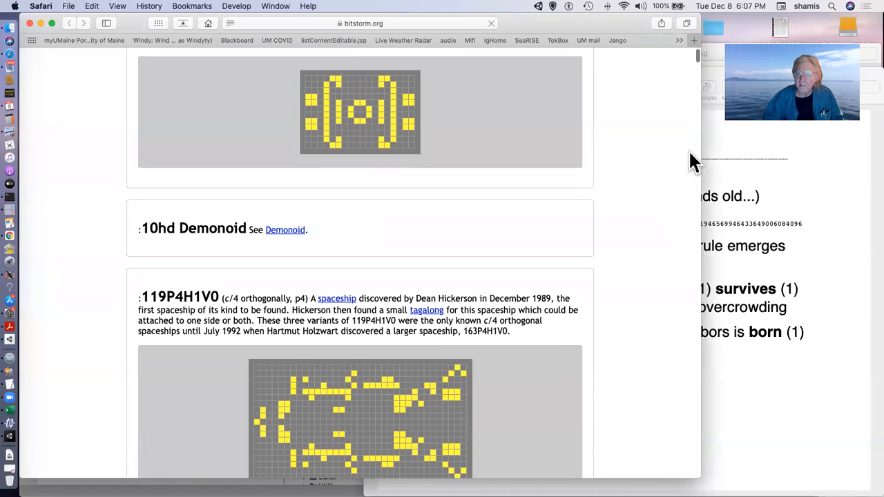
scroll(down, 3)
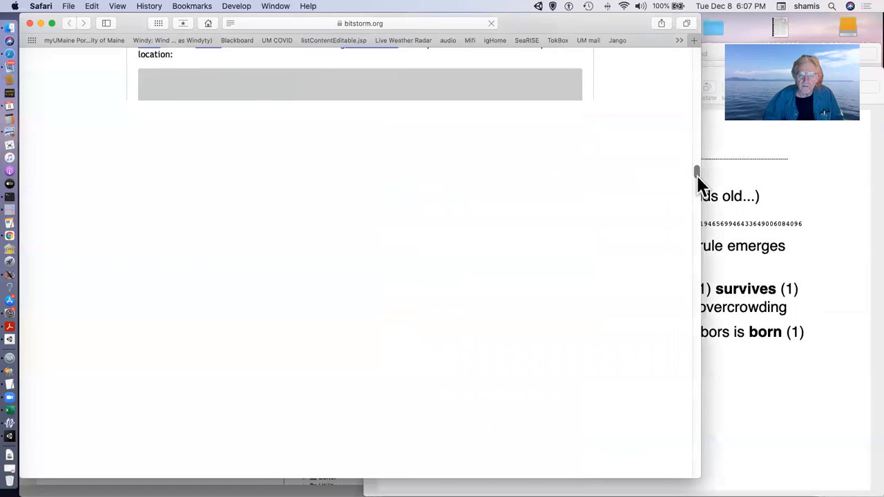
scroll(down, 3)
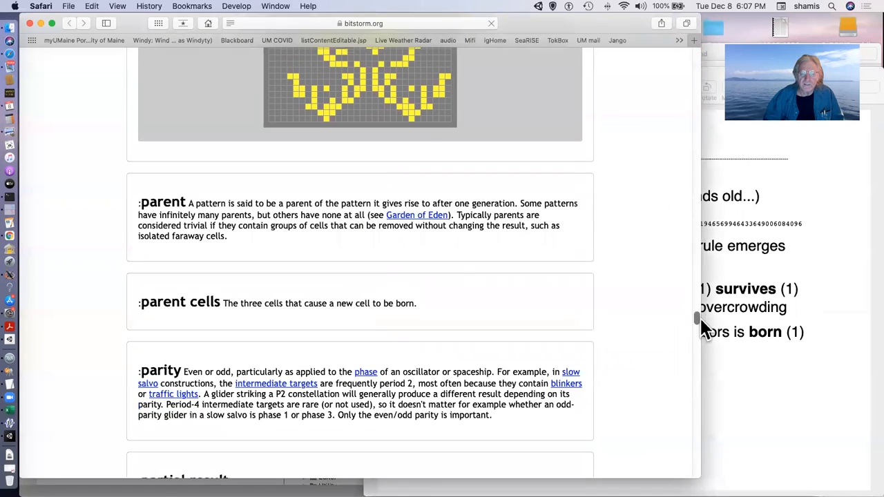
scroll(down, 3)
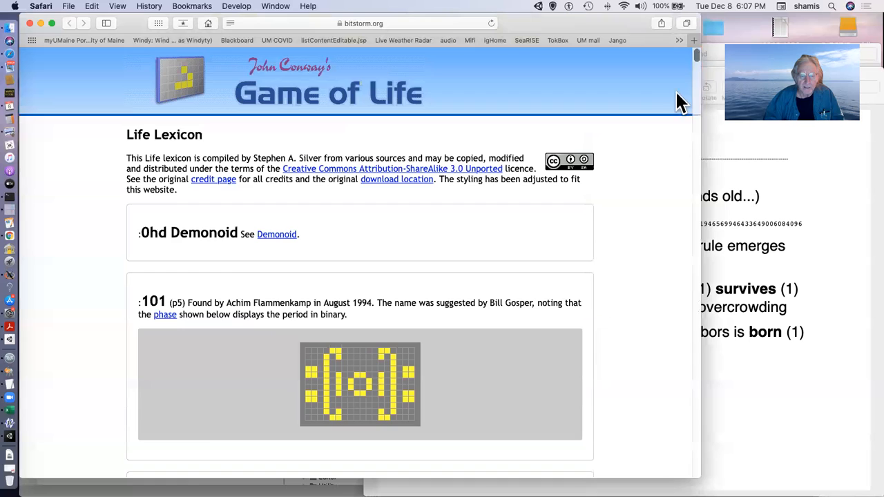
scroll(down, 3)
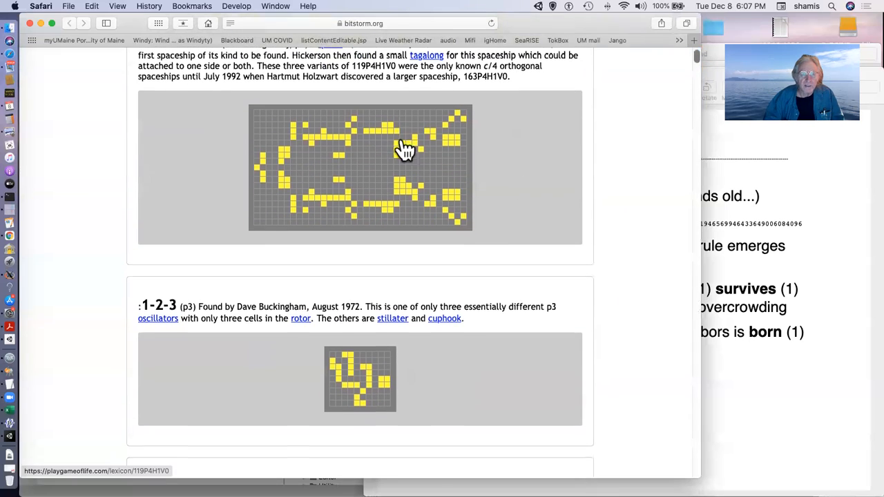
Load the 119P4H1V0 spaceship into playgameoflife.com, run it, and stop at generation 117.
click(404, 150)
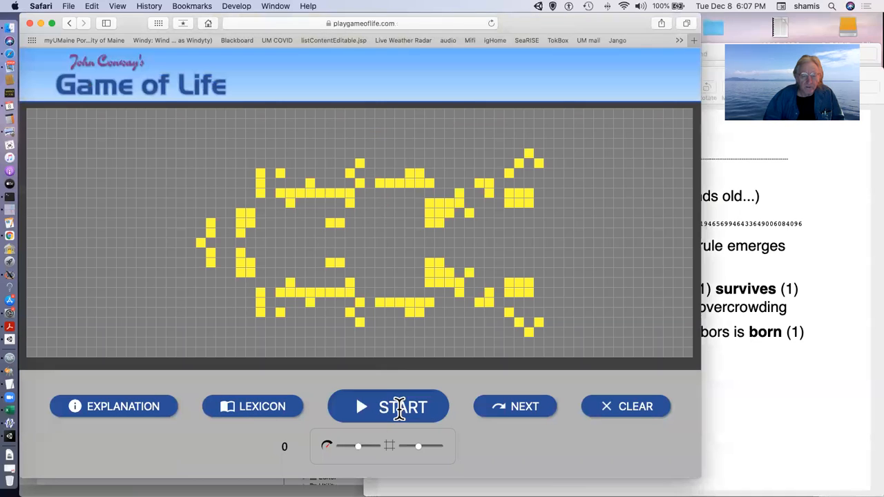
click(388, 406)
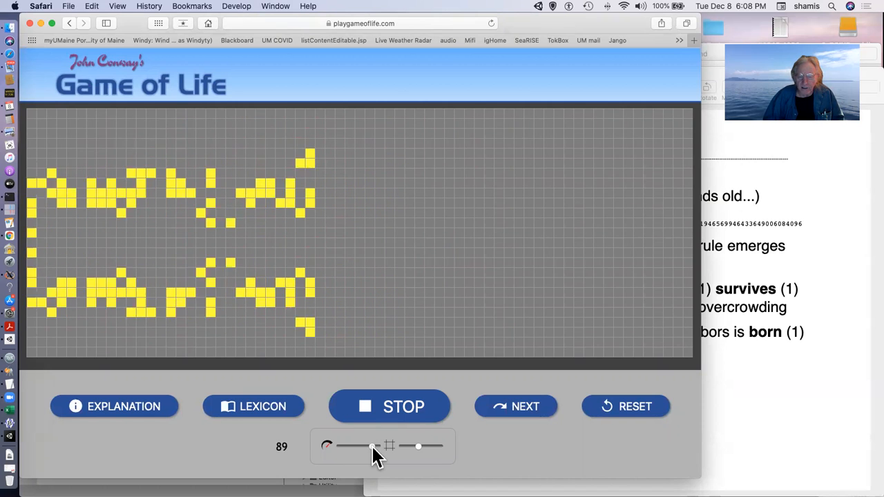
click(388, 406)
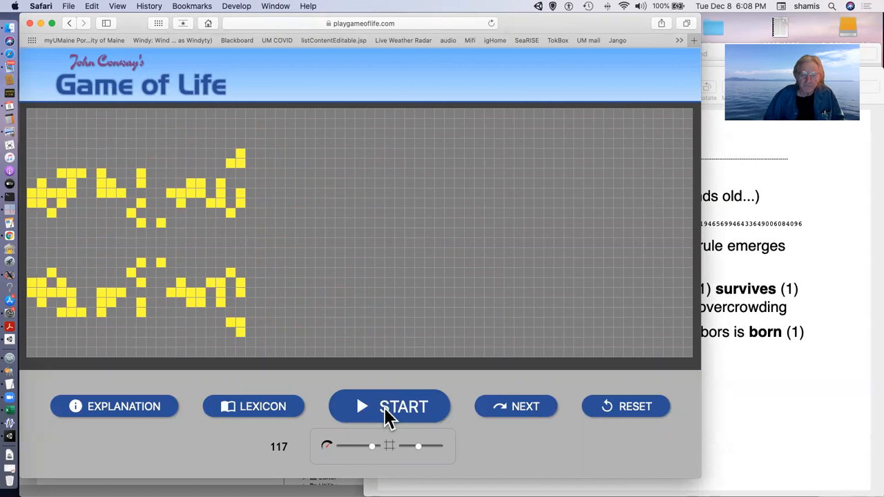
mouse_move(742, 397)
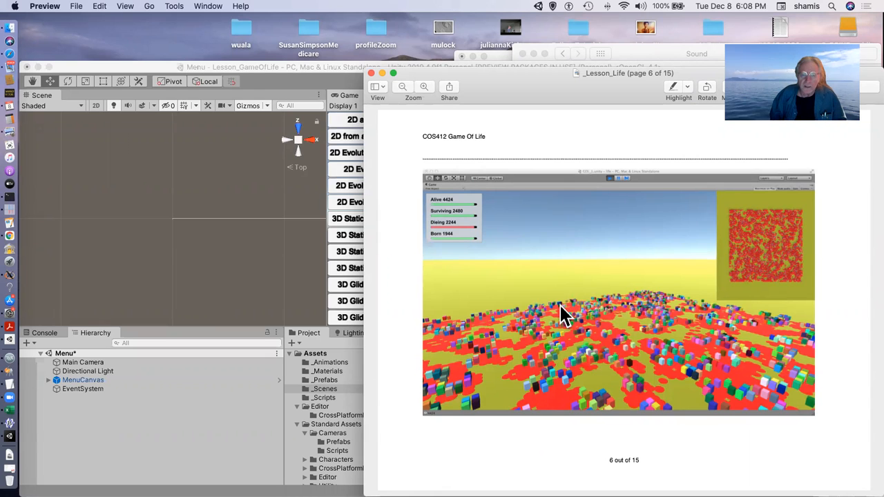
mouse_move(297, 227)
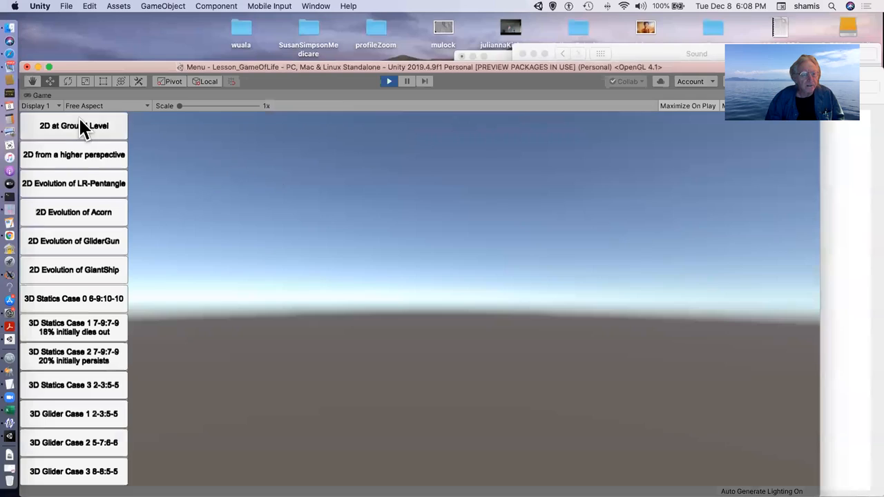
click(73, 126)
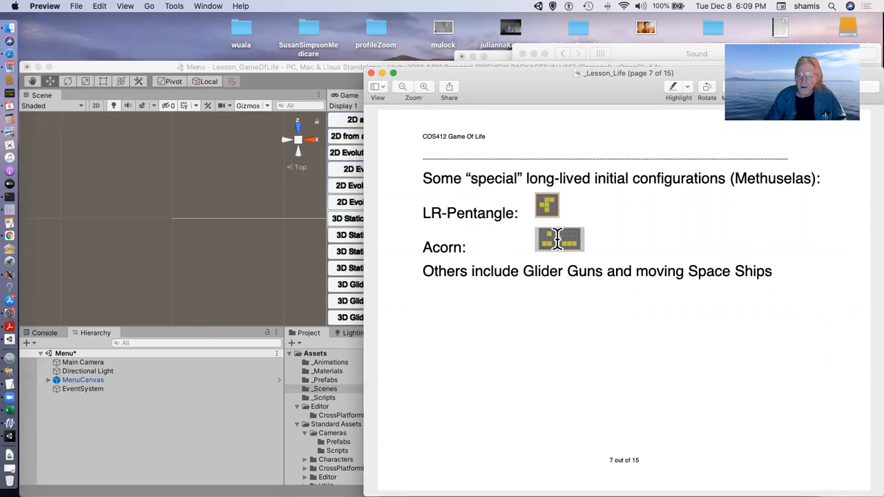
mouse_move(584, 254)
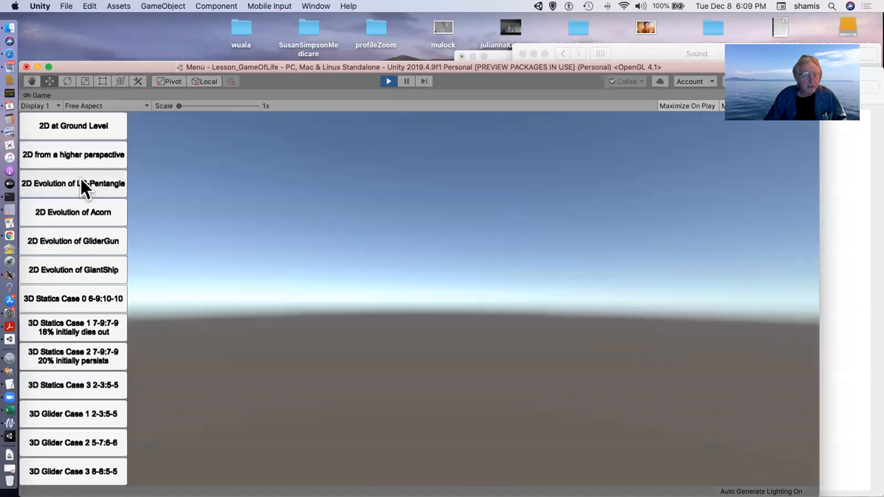
Run '2D Evolution of LR-Pentangle', then launch '2D Evolution of GliderGun' from the Game view menu.
click(74, 183)
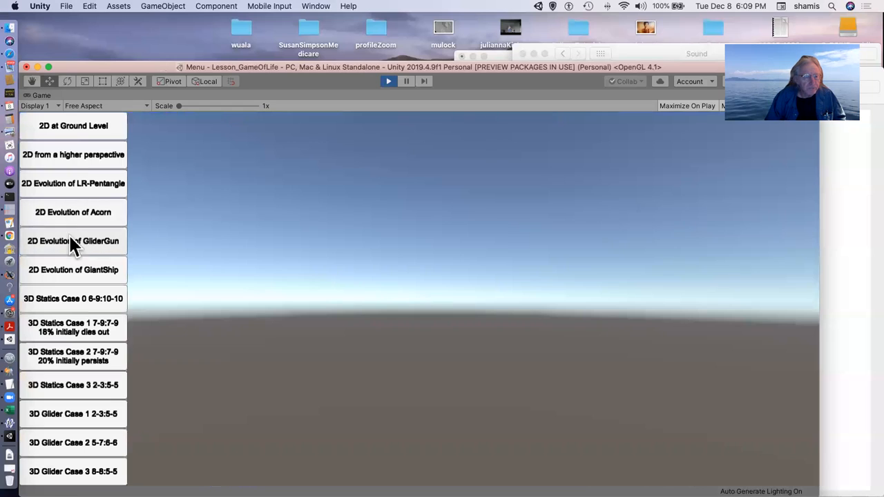
click(72, 212)
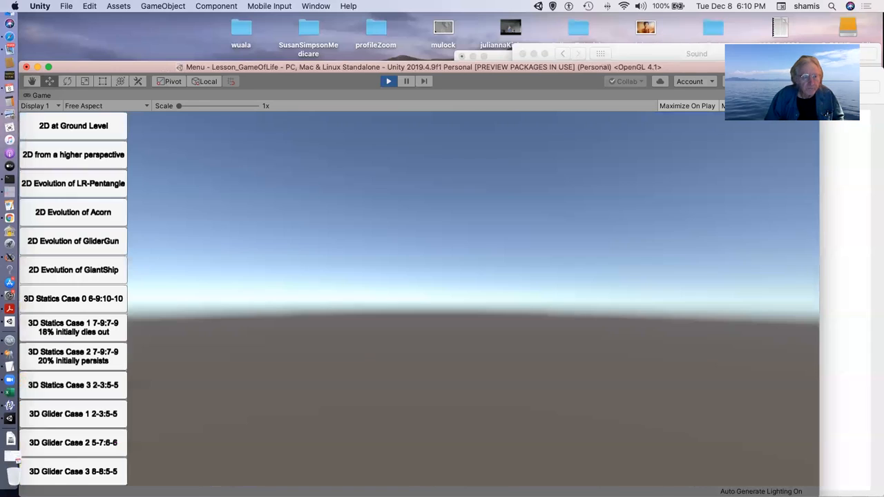
mouse_move(169, 214)
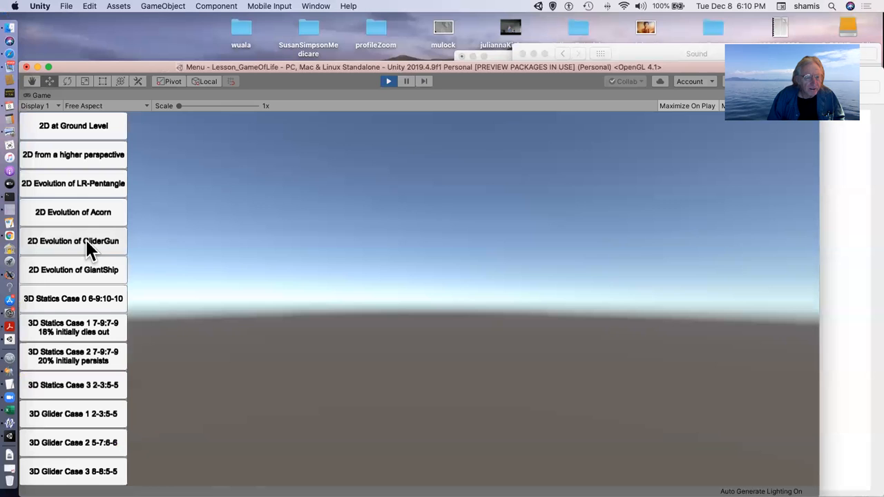
Launch '2D Evolution of GliderGun' again from the Game of Life menu.
click(73, 241)
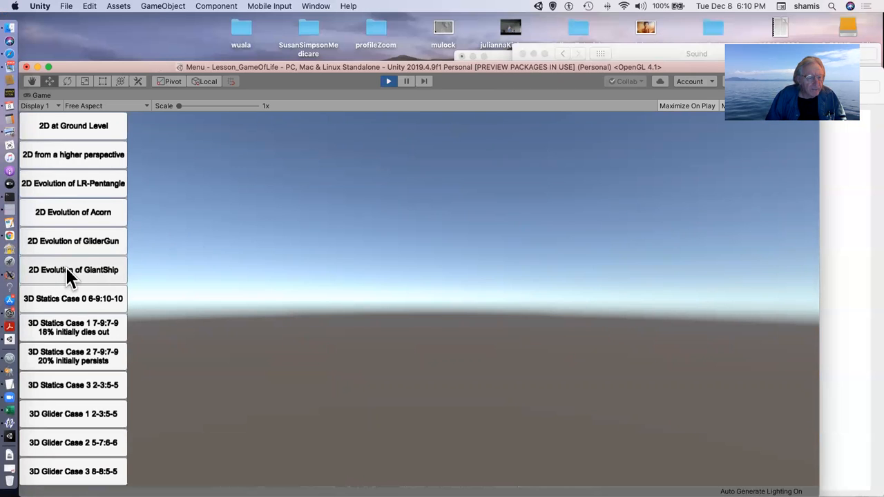
Launch '2D Evolution of GiantShip' from the Game of Life menu.
click(73, 269)
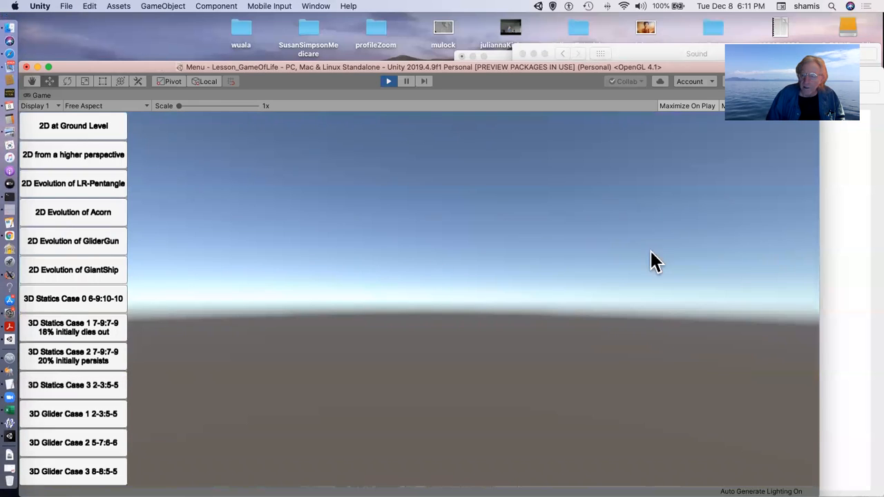
mouse_move(383, 93)
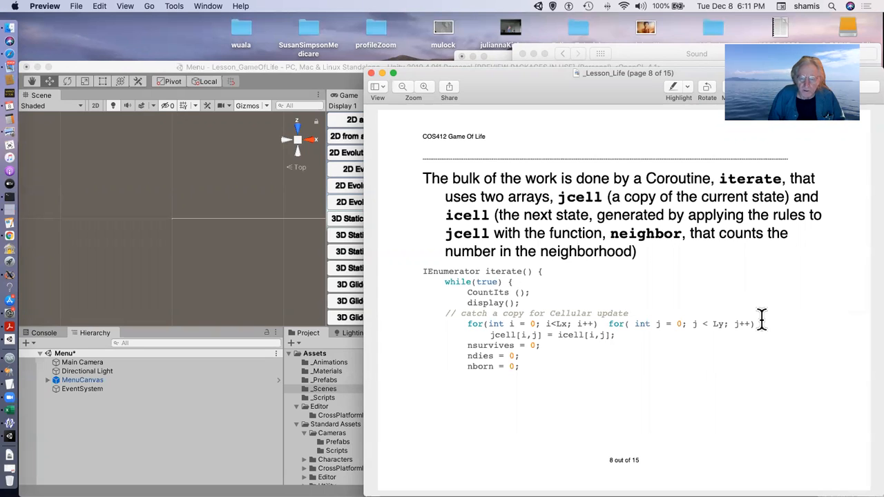
mouse_move(646, 358)
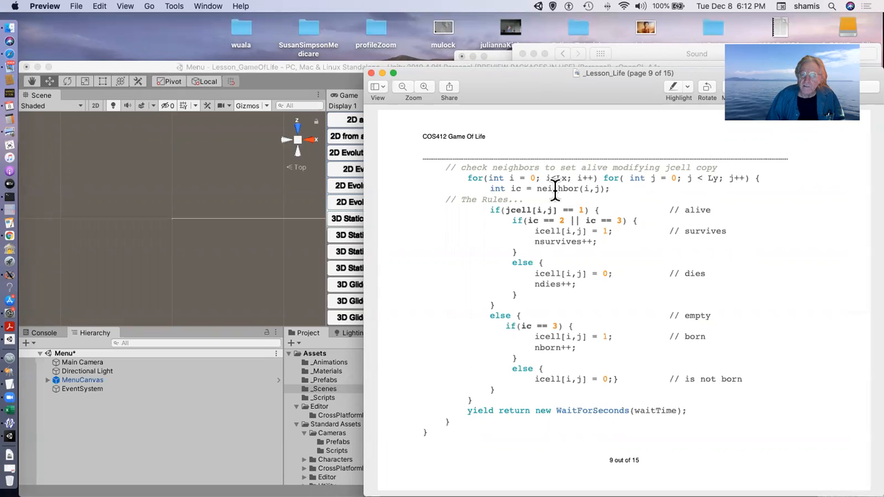
mouse_move(513, 248)
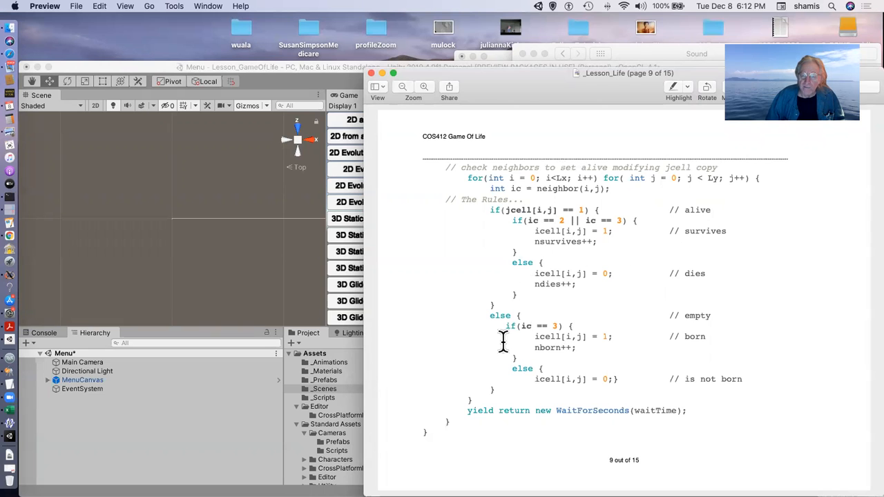
mouse_move(576, 207)
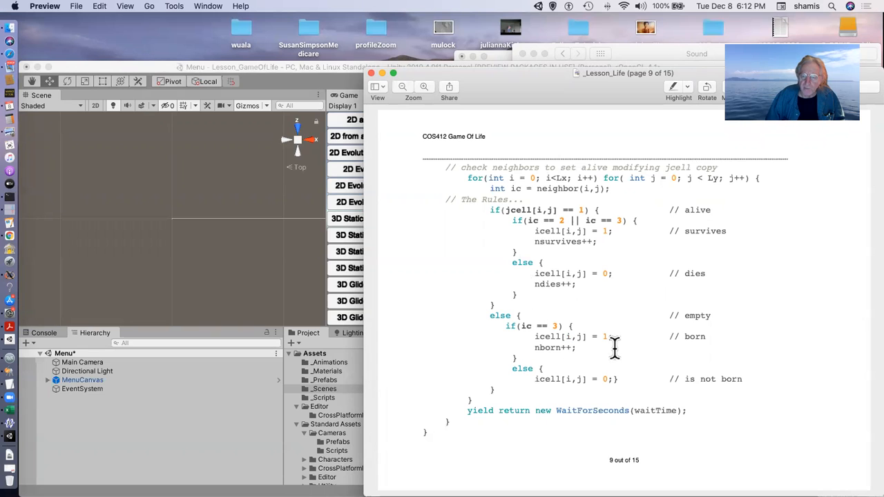
mouse_move(613, 417)
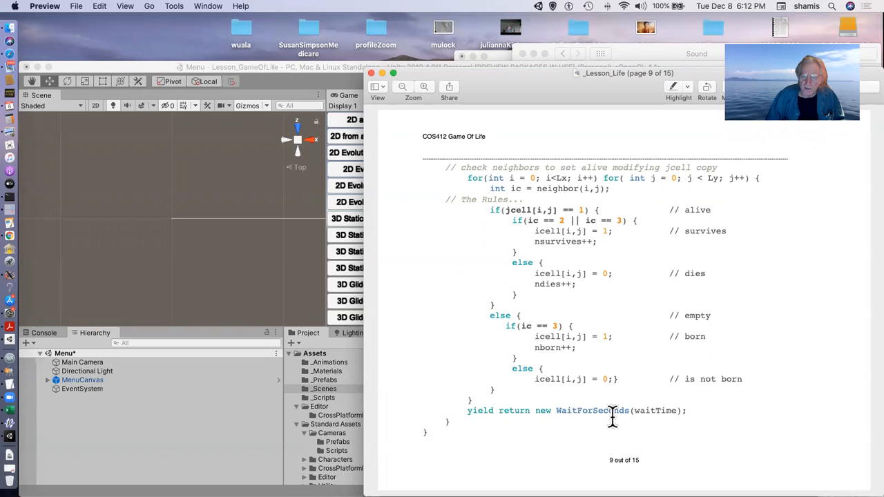
mouse_move(584, 387)
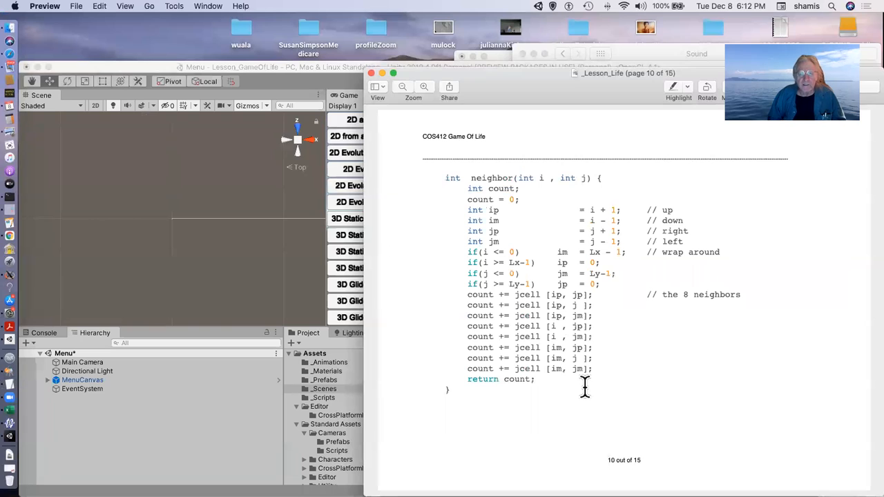
mouse_move(625, 207)
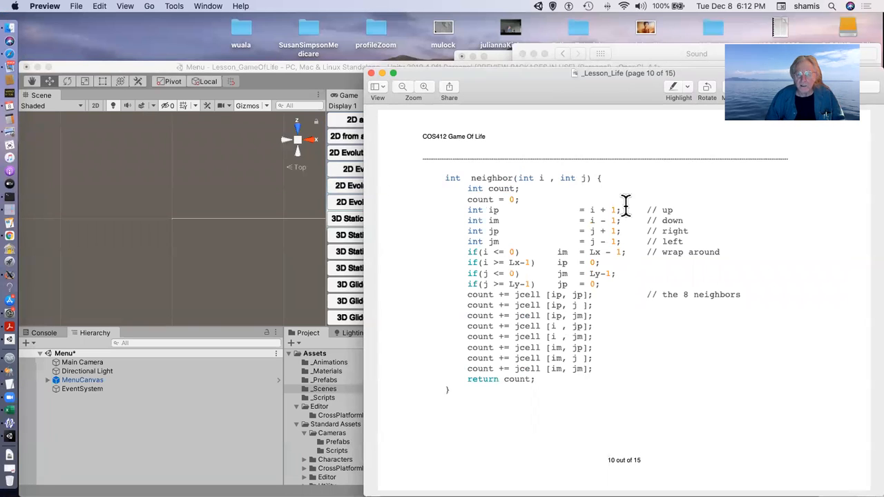
mouse_move(715, 242)
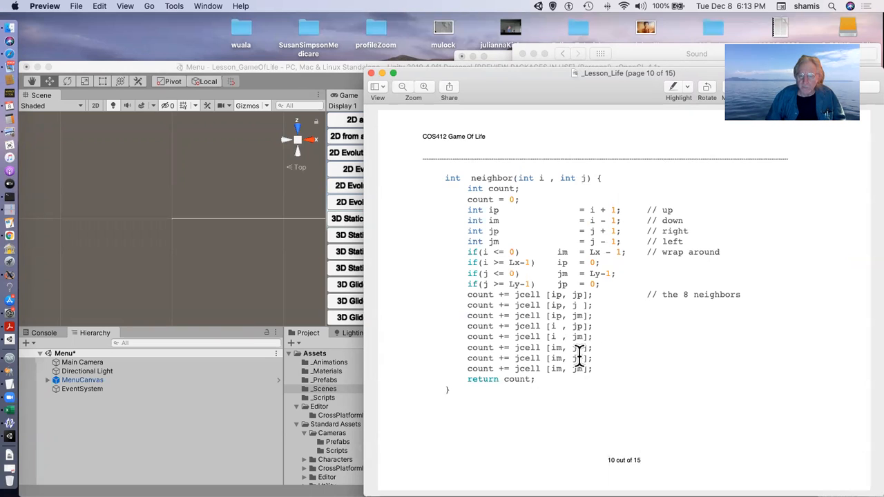
mouse_move(662, 365)
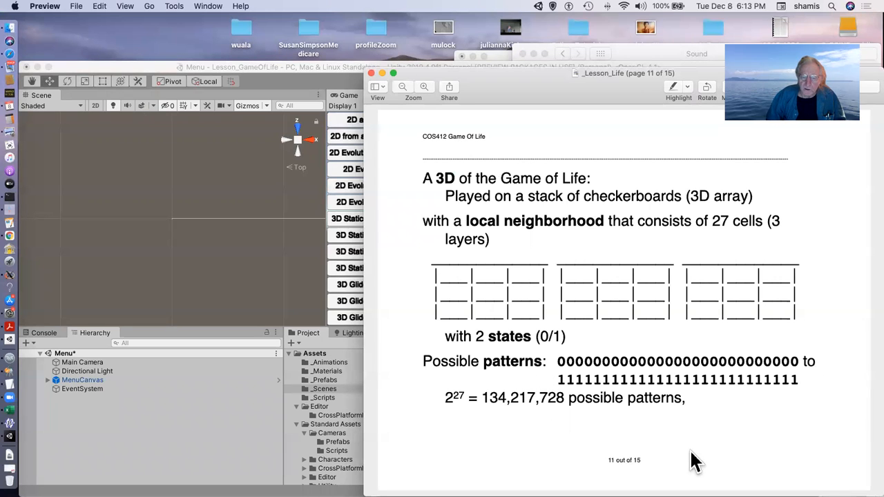
mouse_move(503, 468)
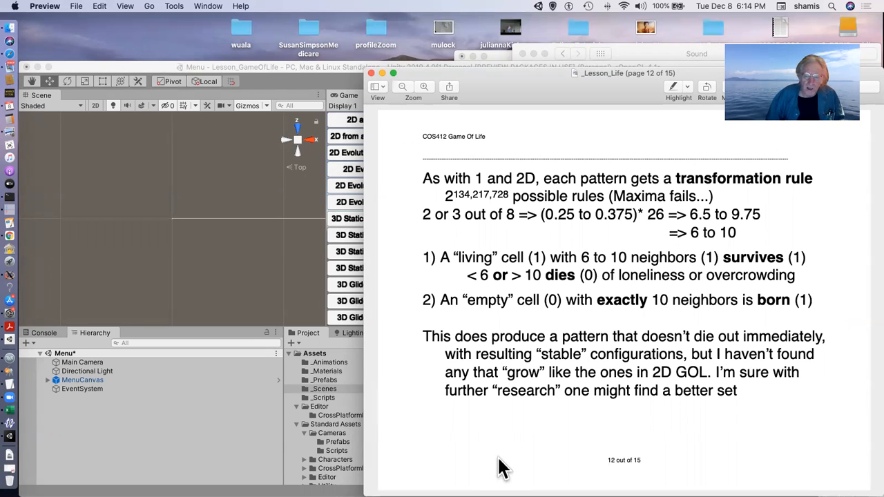
mouse_move(190, 273)
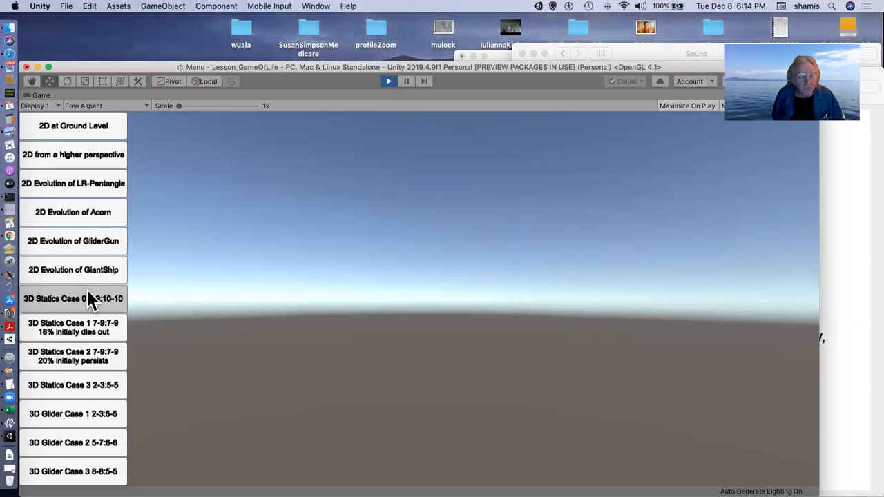
Launch the 3D Statics Case 0 simulation from the Game view menu.
click(73, 299)
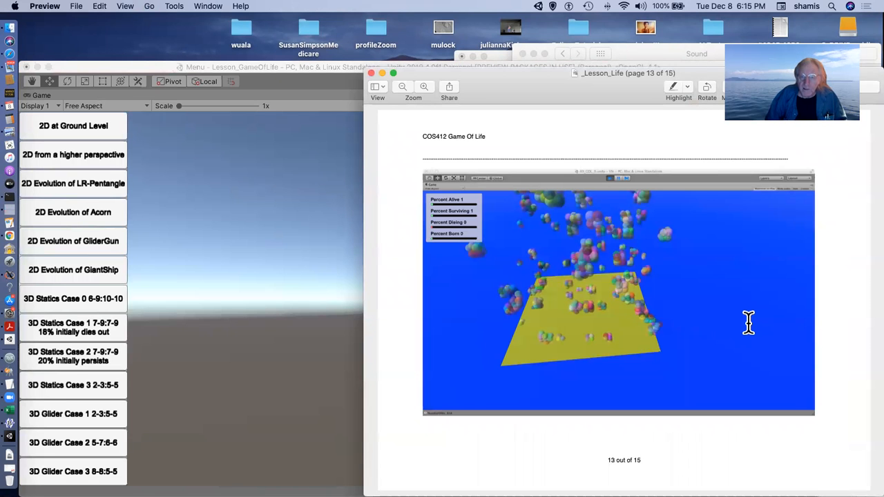
Advance through slide 14's web-found 3D rules to slide 15's glider paper link.
key(right)
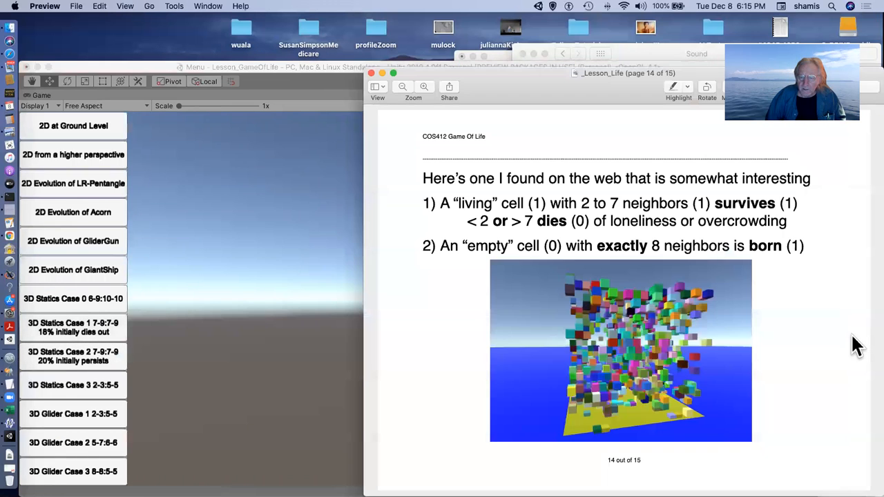
key(right)
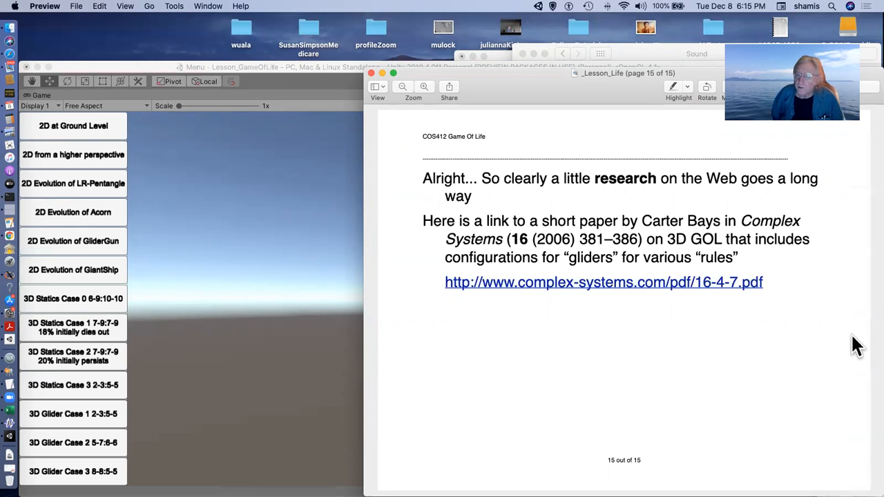
mouse_move(255, 259)
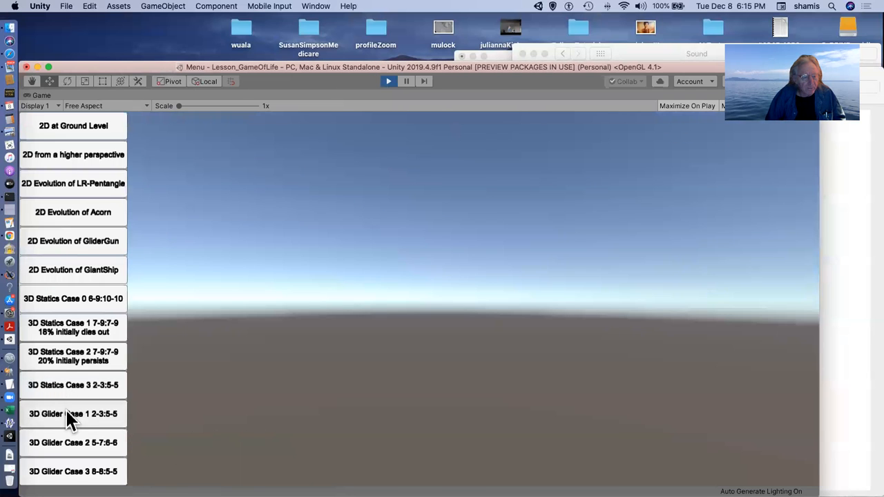
Launch the 3D Glider Case 1 2-3:5-5 simulation from the Game view menu.
click(72, 413)
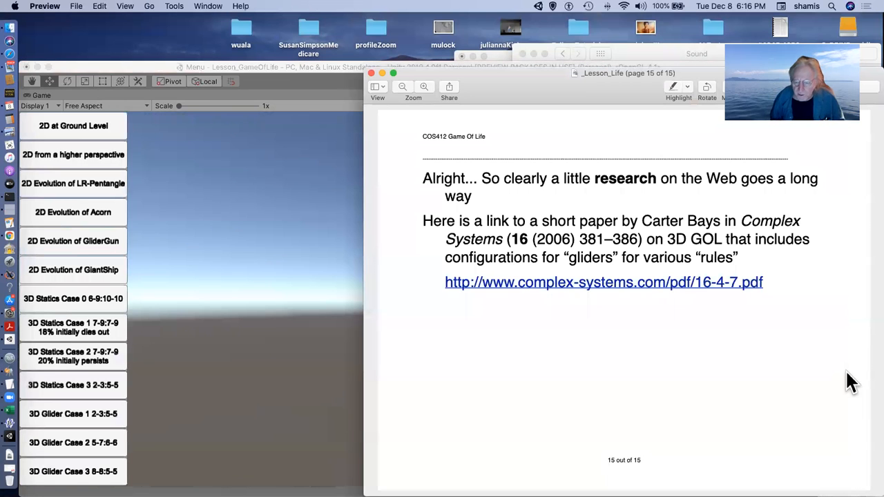
mouse_move(415, 317)
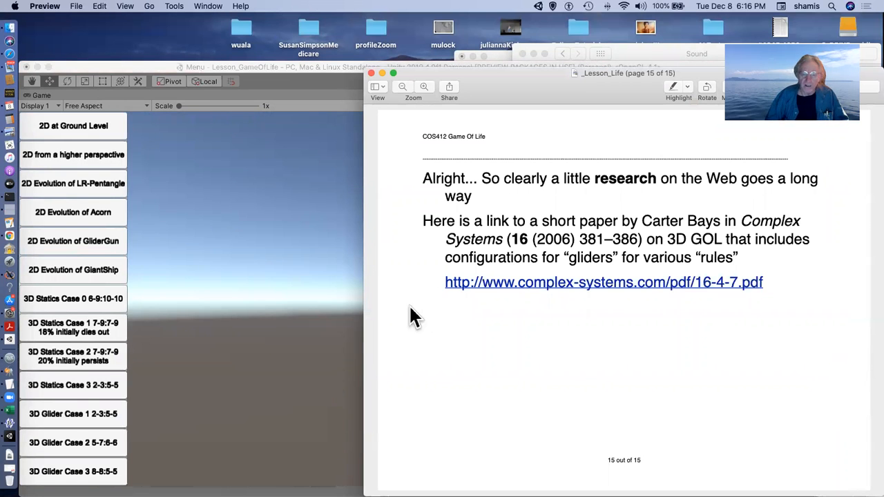
mouse_move(407, 338)
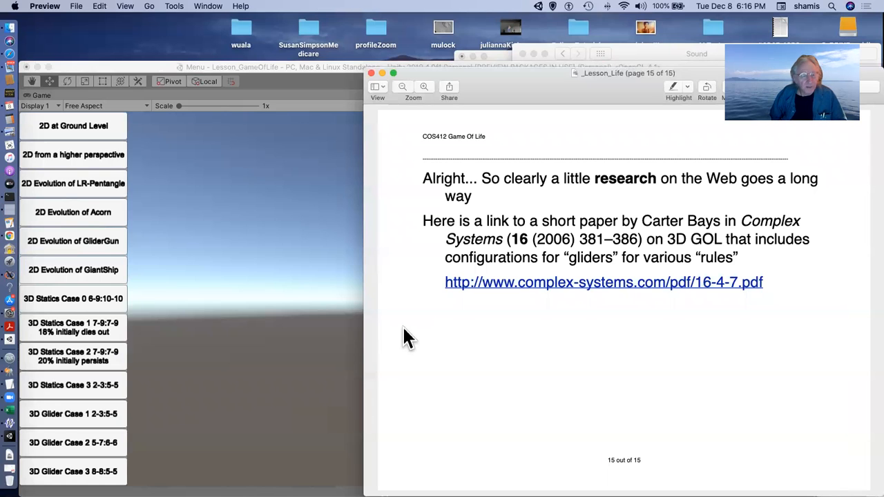